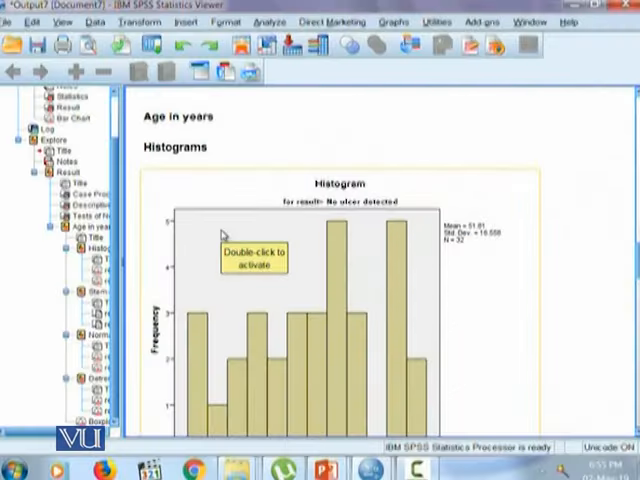
mouse_move(204, 232)
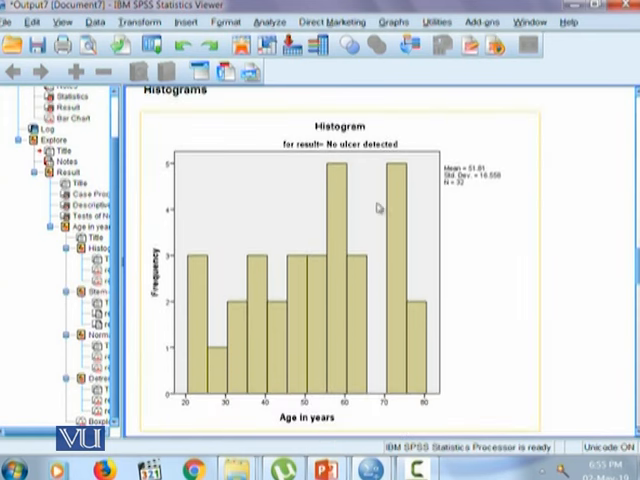
mouse_move(190, 316)
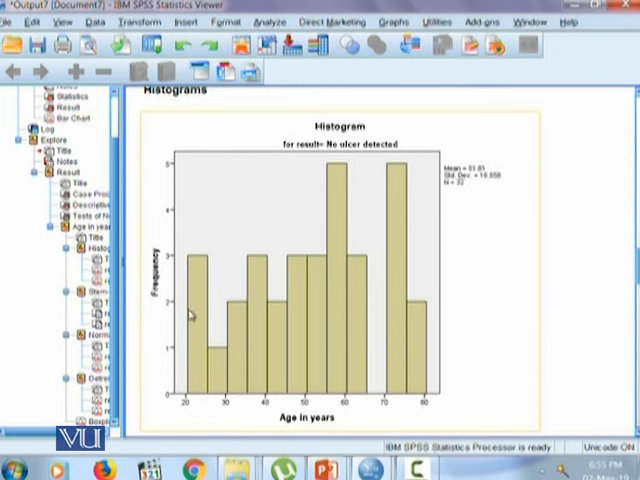
mouse_move(288, 430)
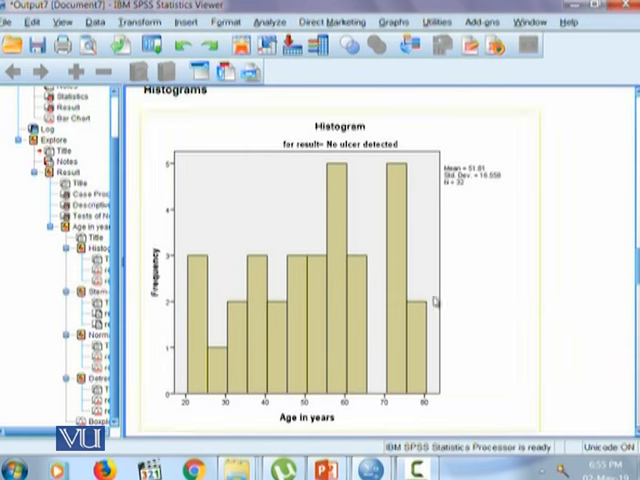
mouse_move(170, 340)
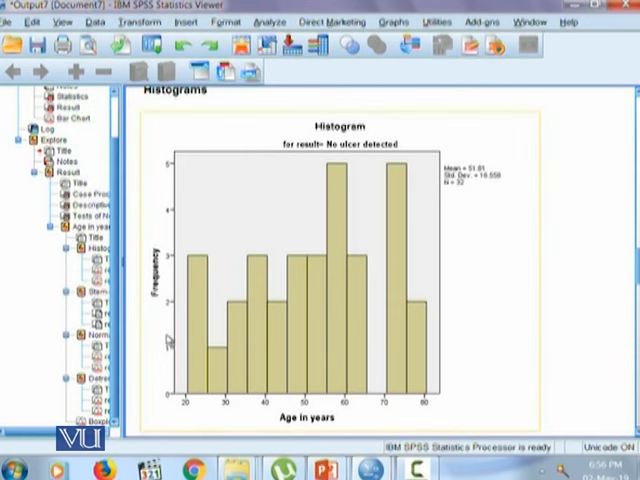
mouse_move(428, 228)
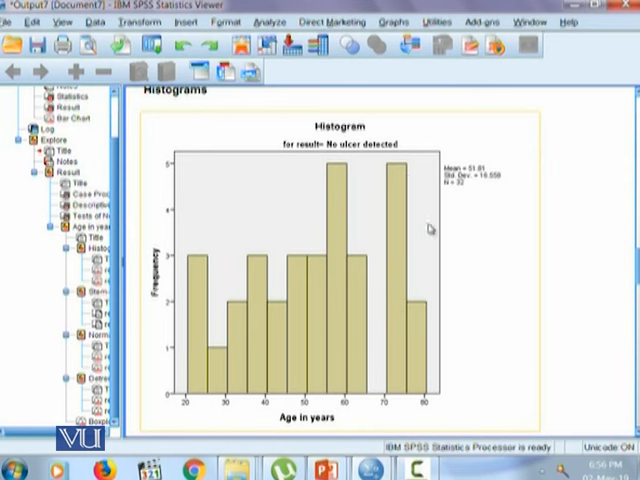
mouse_move(312, 214)
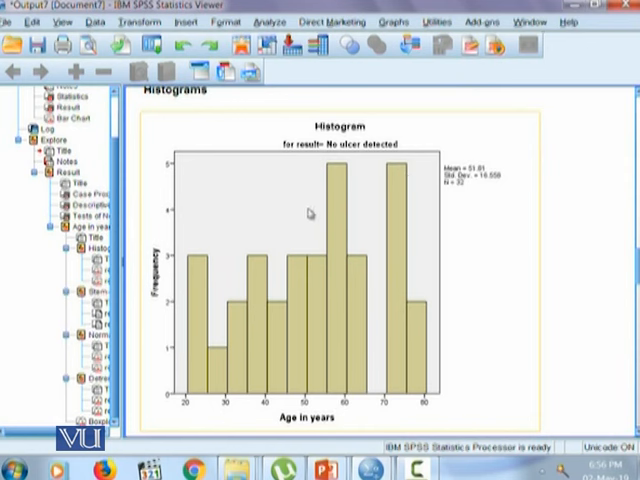
mouse_move(274, 272)
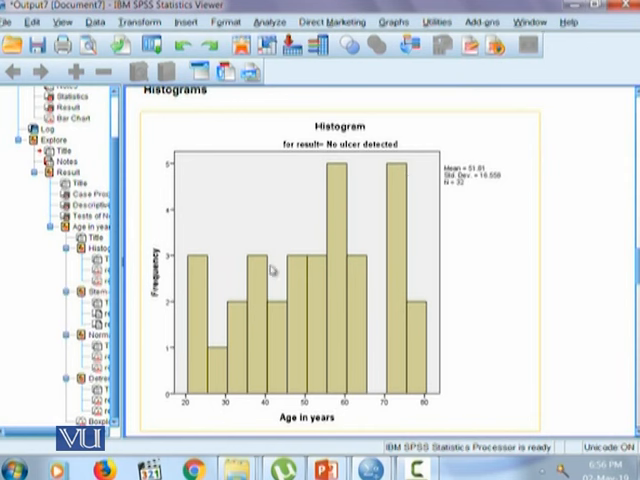
mouse_move(292, 208)
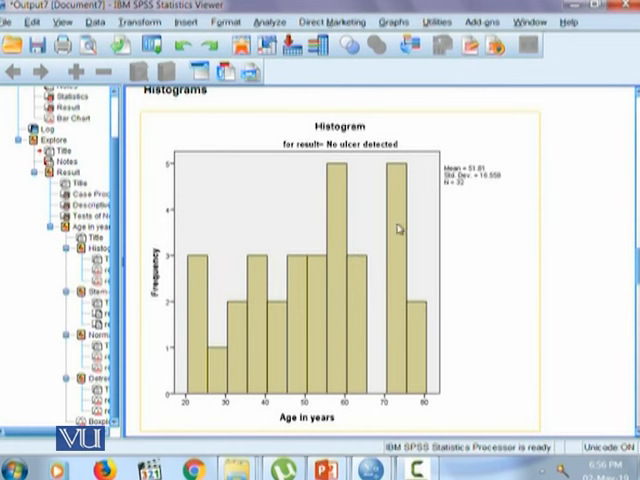
mouse_move(158, 316)
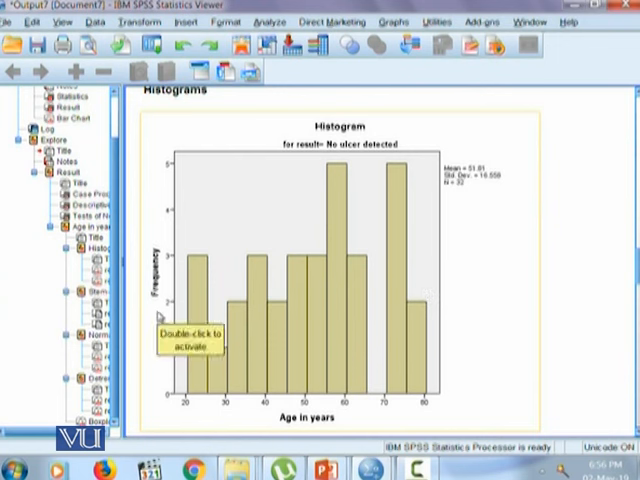
mouse_move(260, 240)
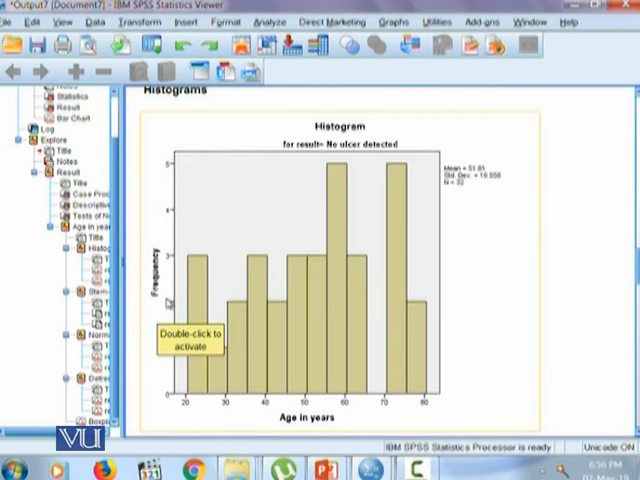
- Scroll the output to the second age histogram for the ulcer-detected group
scroll("down", 3)
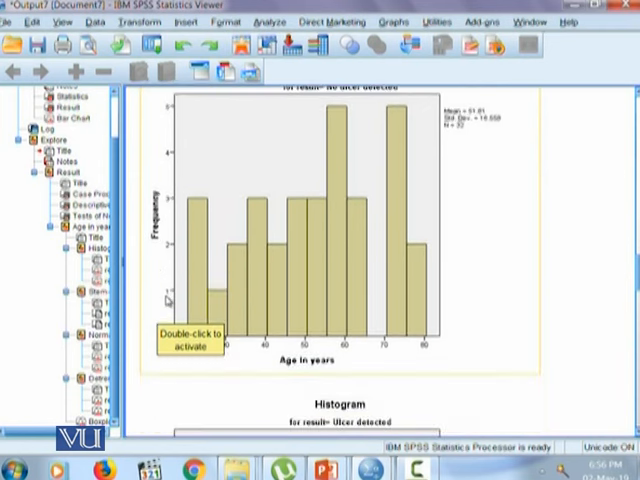
scroll("down", 3)
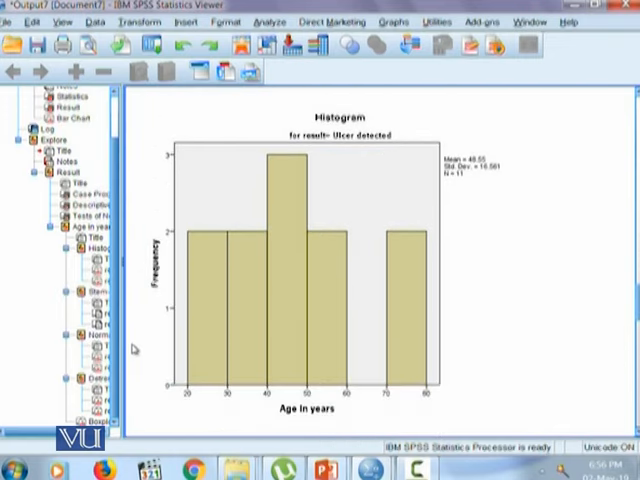
mouse_move(292, 432)
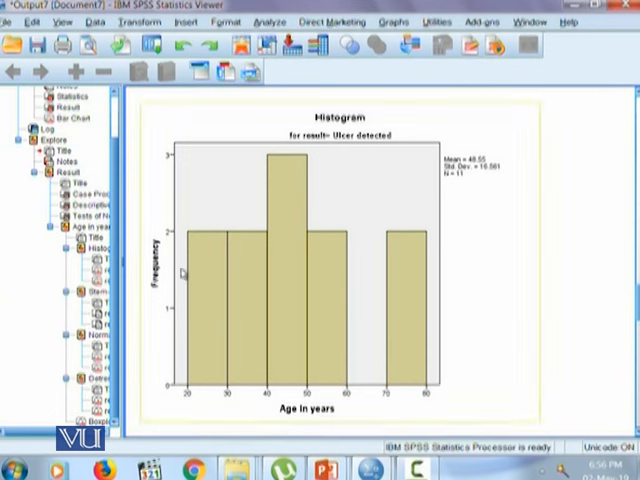
mouse_move(196, 276)
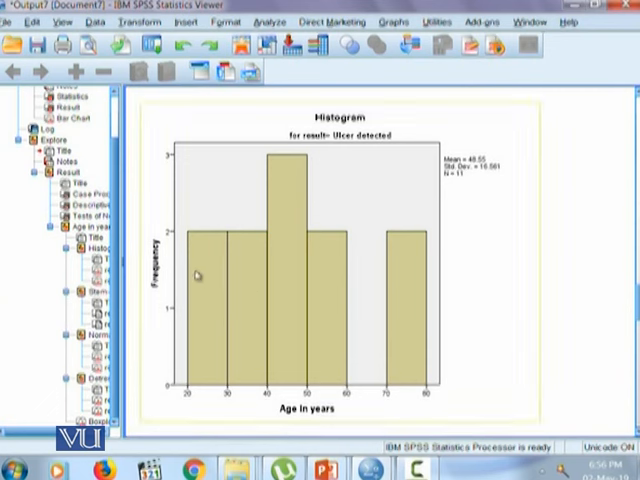
mouse_move(278, 332)
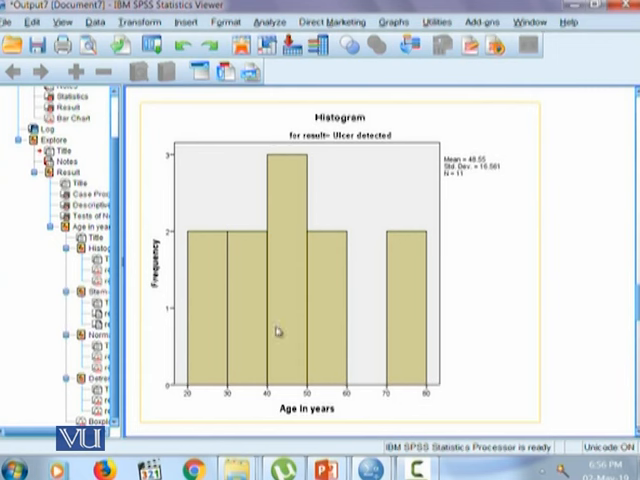
mouse_move(406, 320)
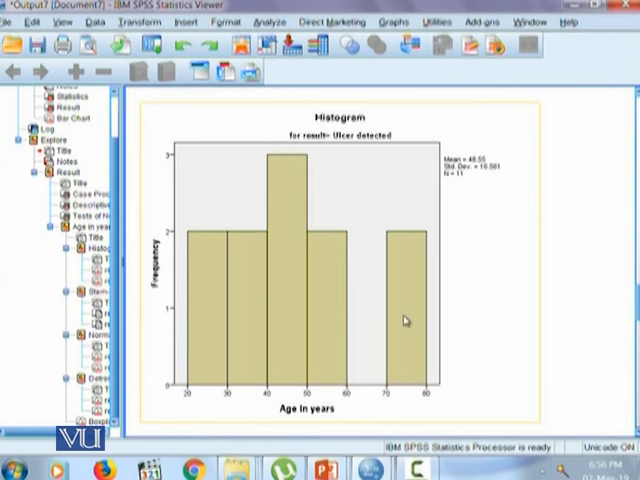
mouse_move(404, 318)
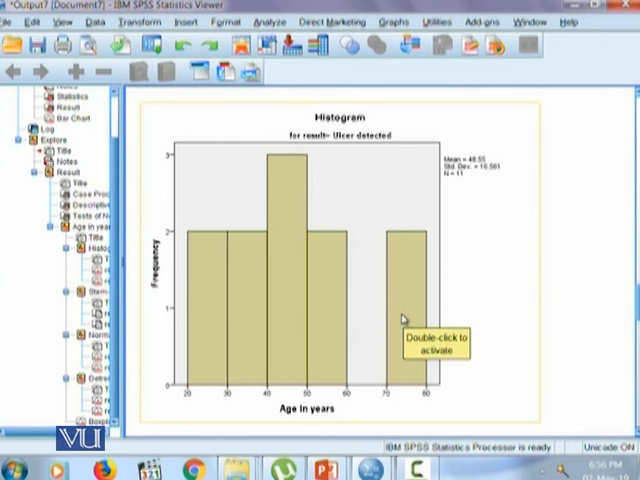
mouse_move(324, 312)
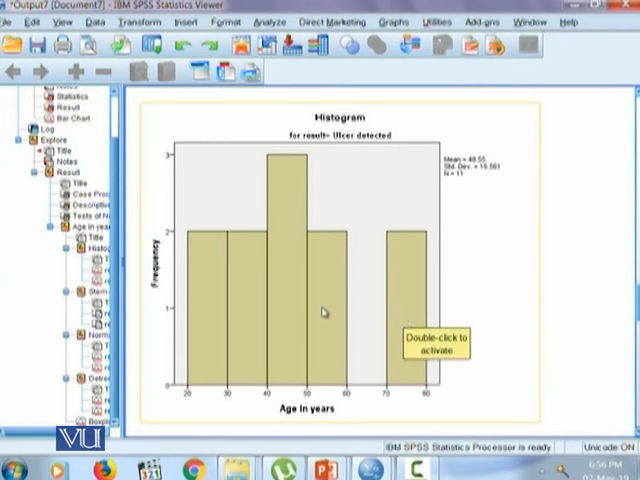
mouse_move(556, 302)
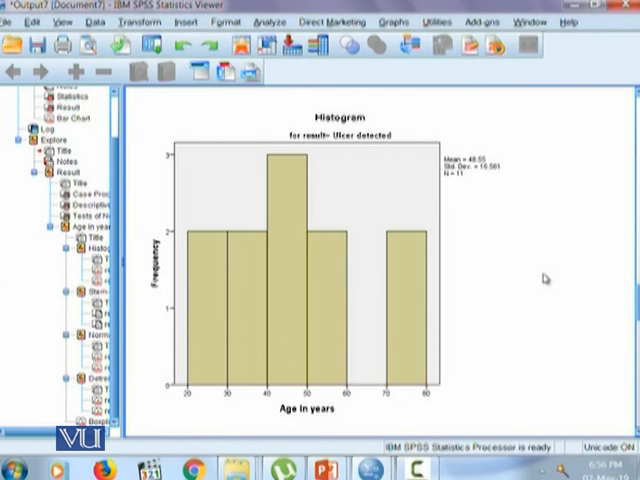
- Scroll to the Stem-and-Leaf Plots of age for the no-ulcer and ulcer-detected groups
scroll("down", 3)
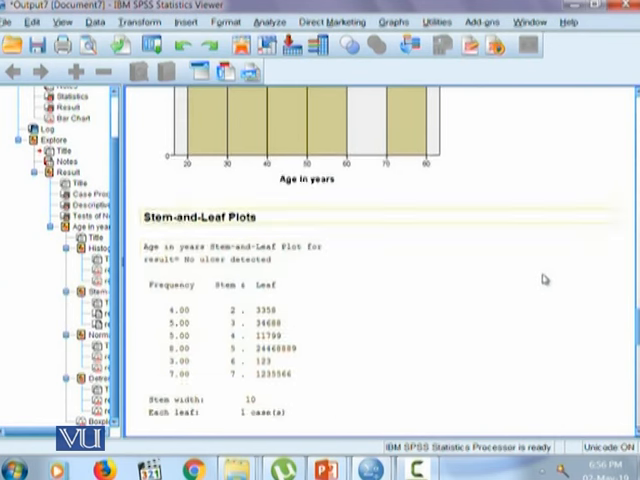
scroll("down", 3)
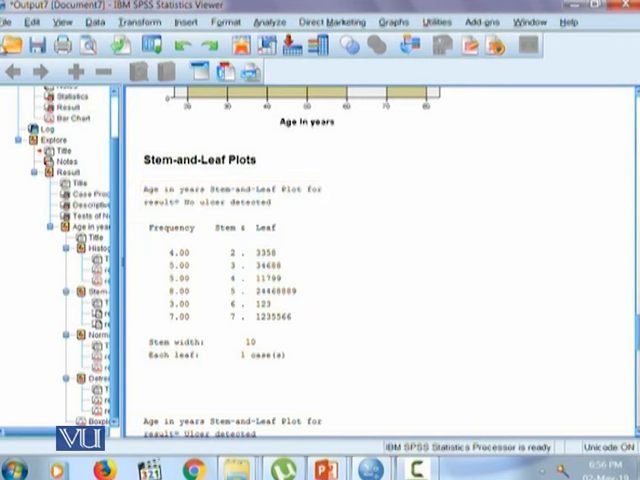
left_click(264, 218)
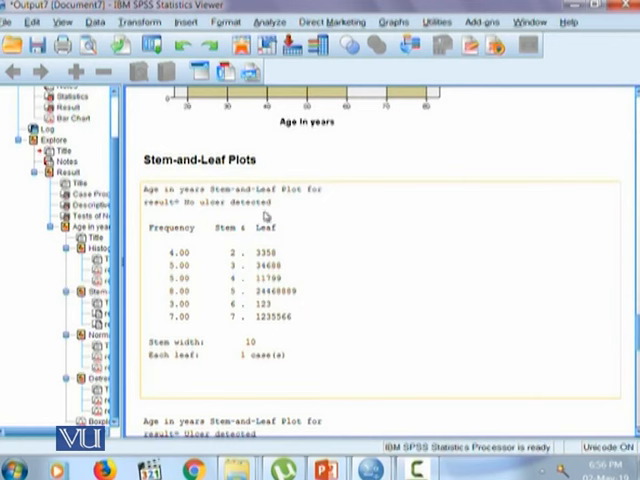
mouse_move(300, 330)
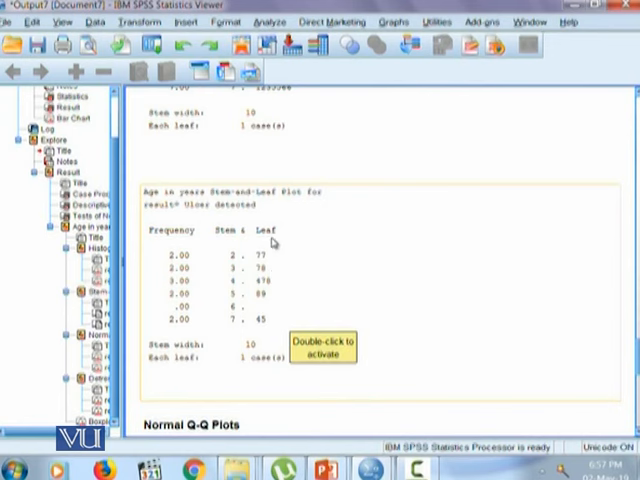
mouse_move(280, 324)
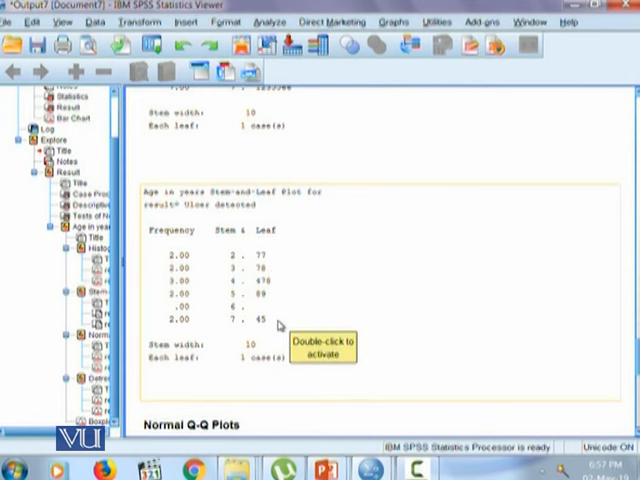
- Review the Normal Q-Q Plot of age for ulcer detected, then reach the Detrended Normal Q-Q Plots
scroll("down", 3)
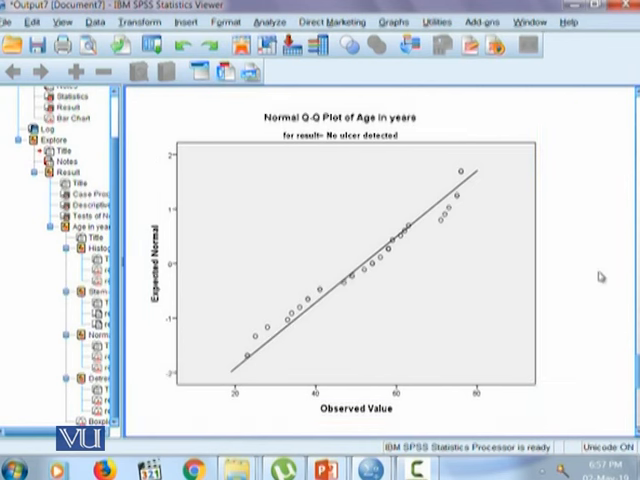
mouse_move(568, 272)
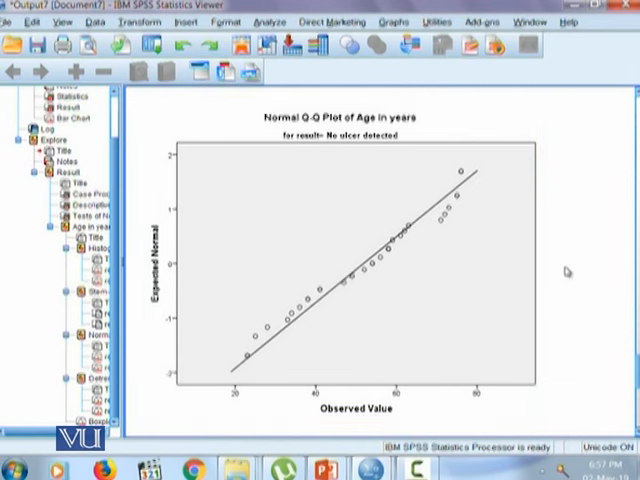
left_click(380, 210)
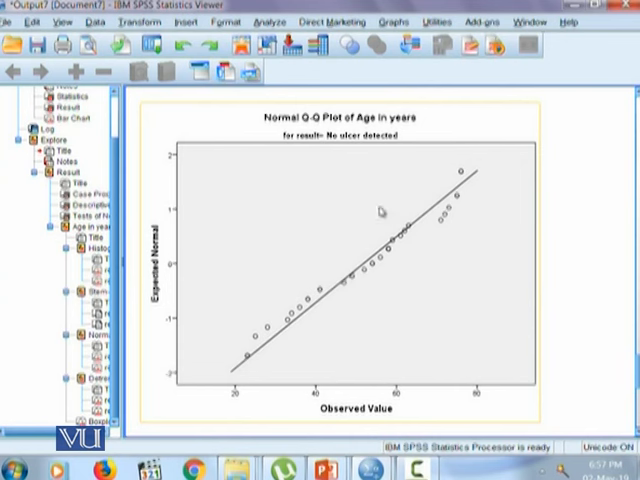
mouse_move(464, 180)
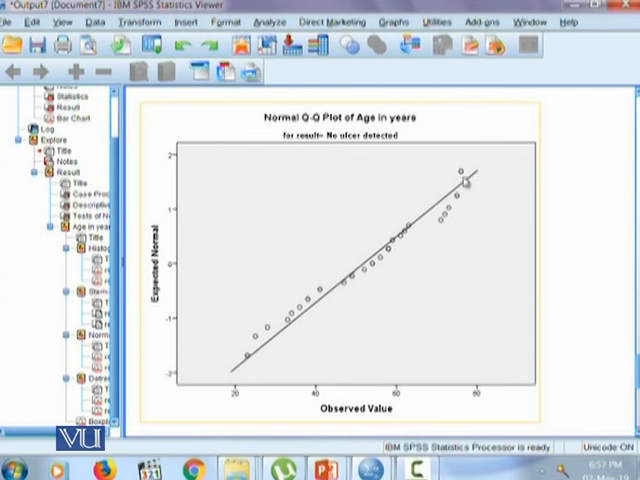
mouse_move(350, 290)
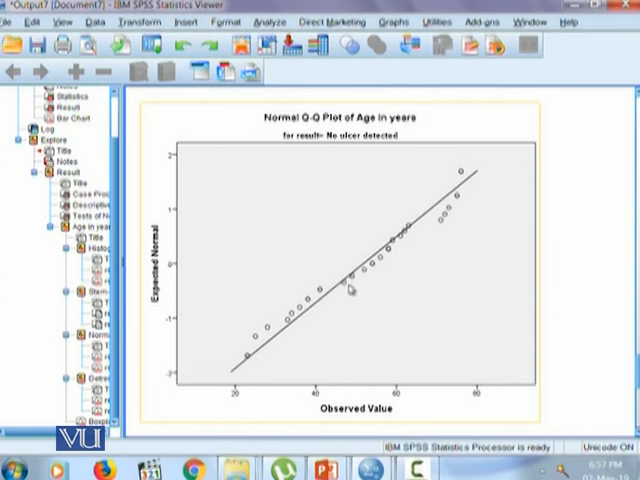
mouse_move(348, 292)
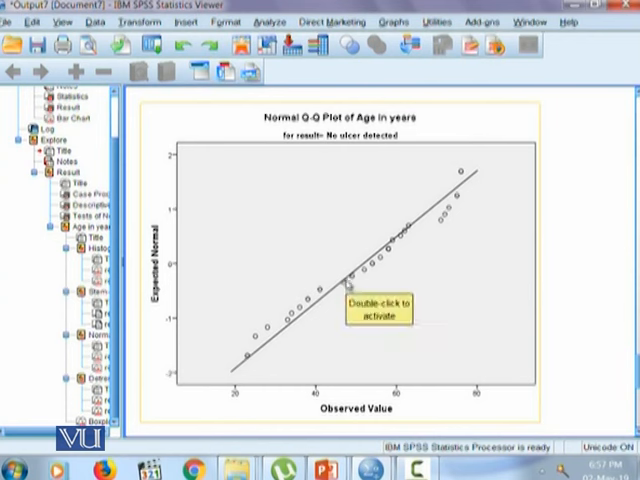
mouse_move(390, 264)
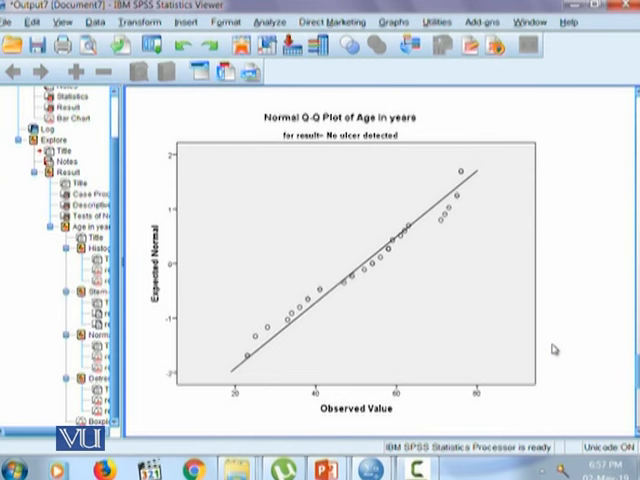
scroll("down", 3)
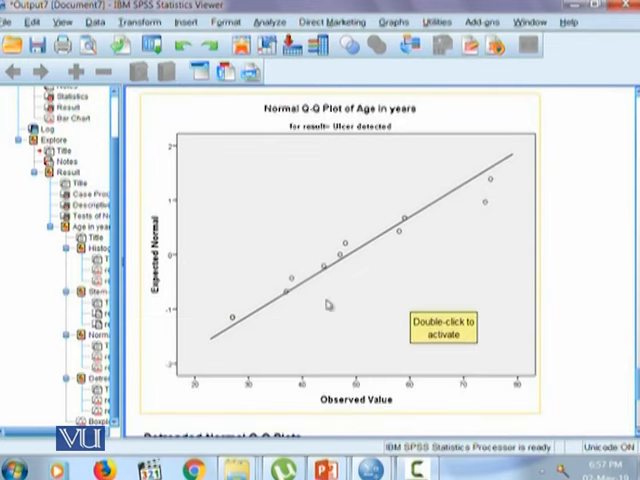
mouse_move(360, 136)
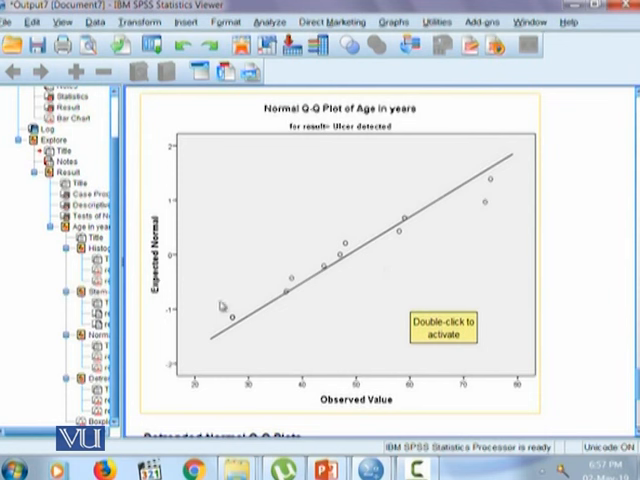
mouse_move(304, 320)
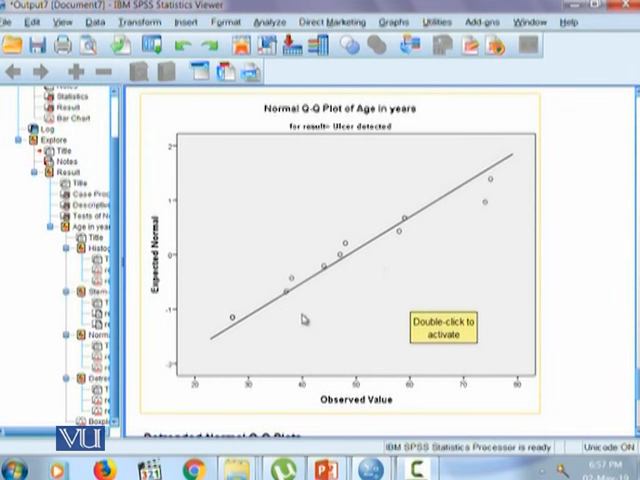
mouse_move(364, 256)
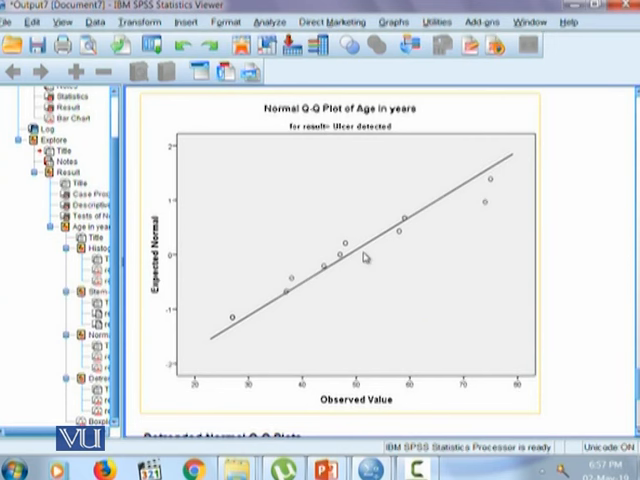
mouse_move(480, 216)
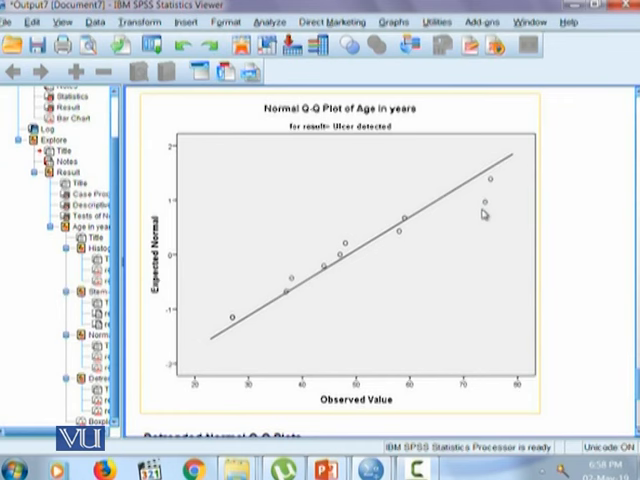
scroll("down", 3)
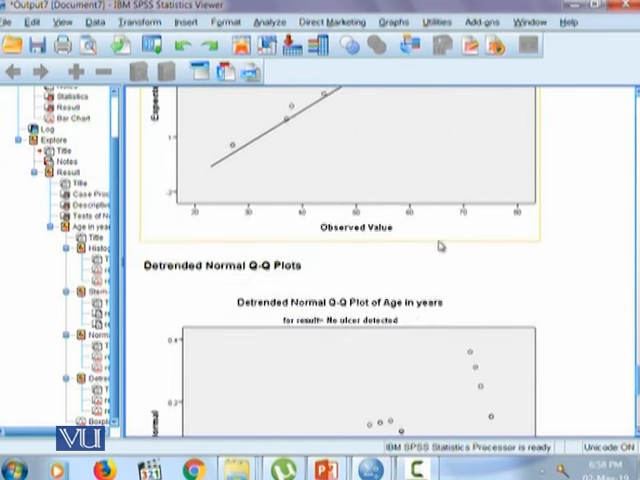
- Scroll to the box plots of Age in years by Result comparing both ulcer groups
scroll("down", 3)
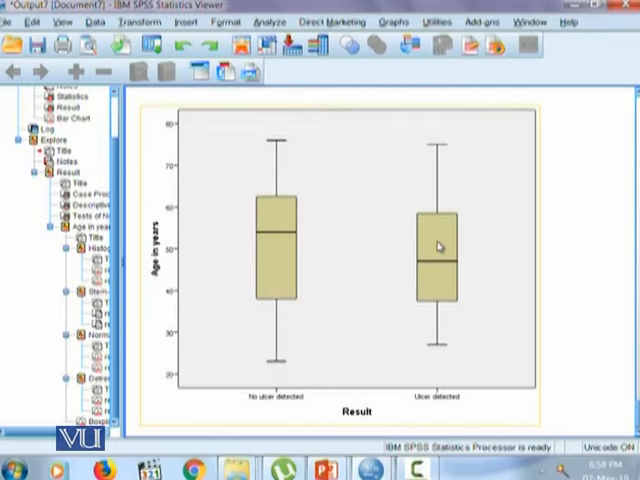
mouse_move(440, 246)
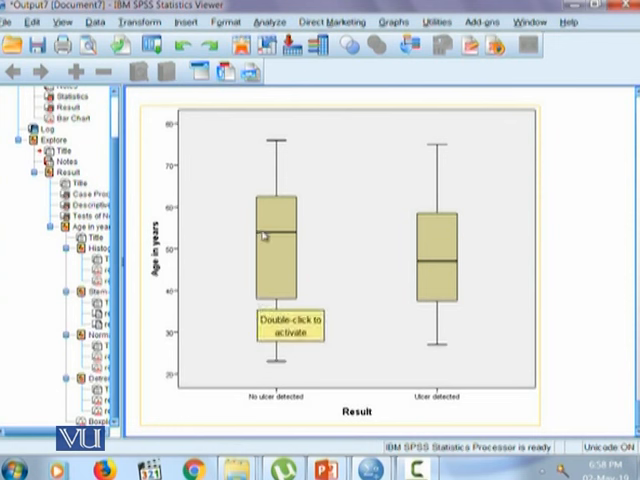
mouse_move(304, 238)
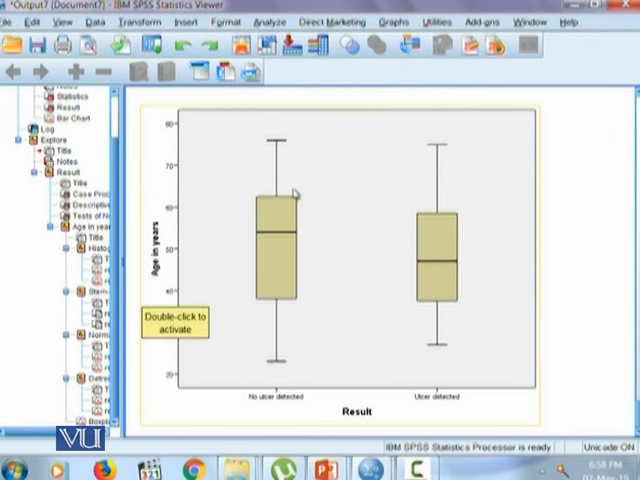
mouse_move(300, 318)
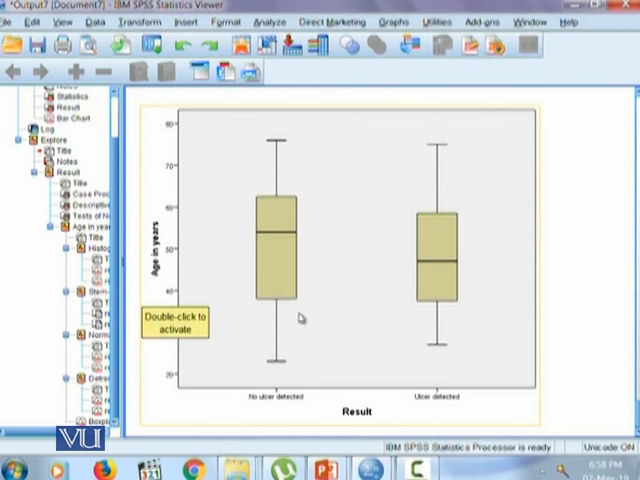
mouse_move(326, 292)
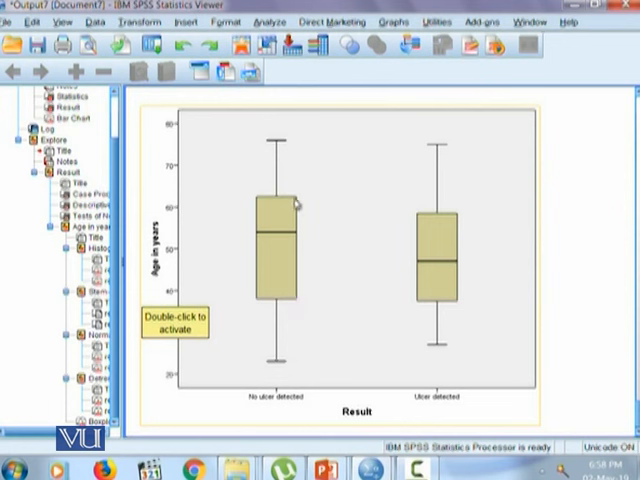
mouse_move(246, 140)
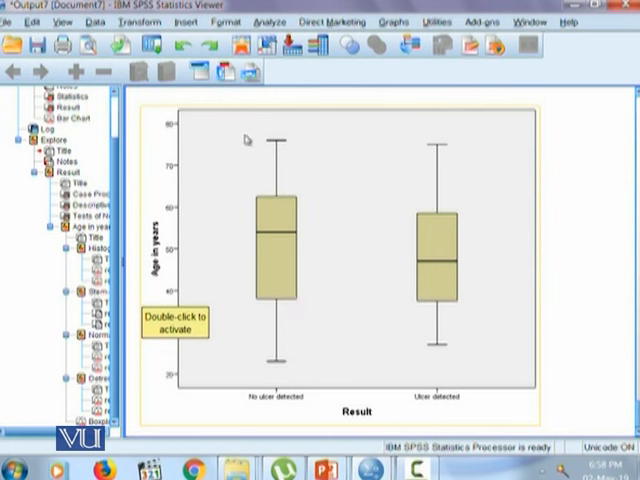
mouse_move(288, 156)
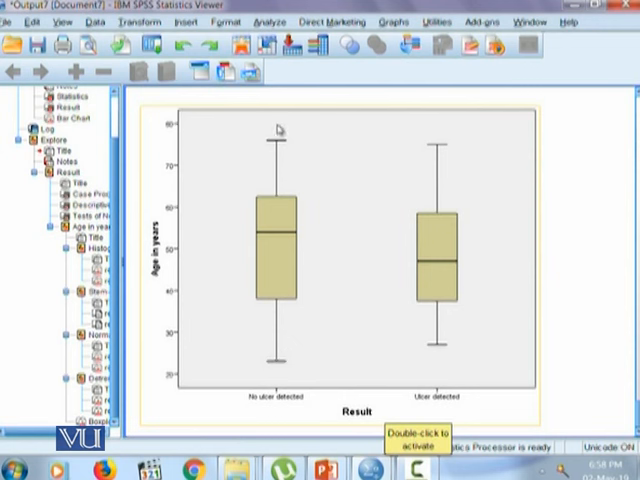
mouse_move(276, 128)
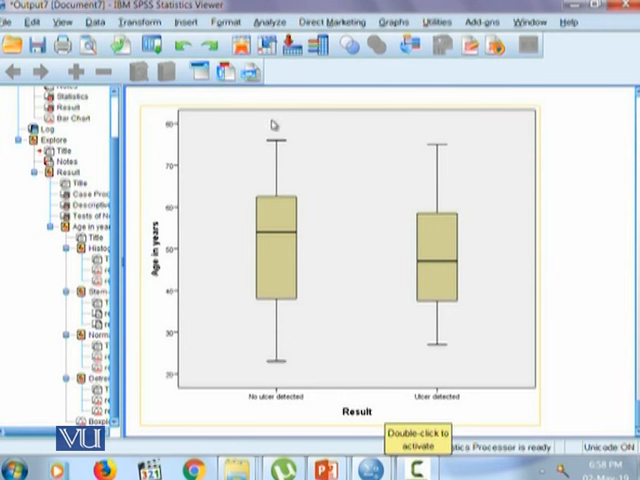
mouse_move(292, 384)
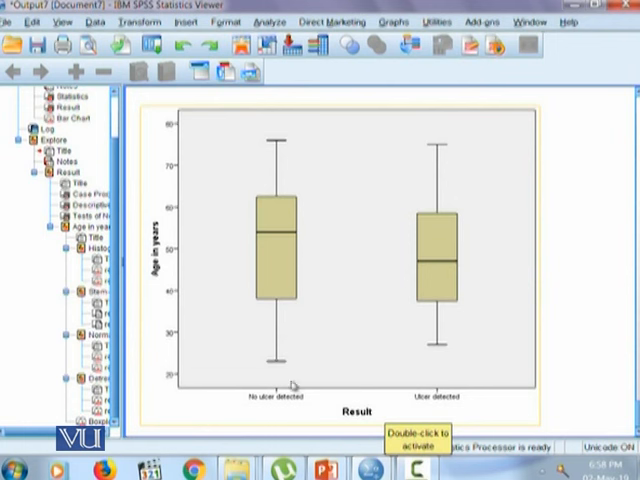
mouse_move(284, 384)
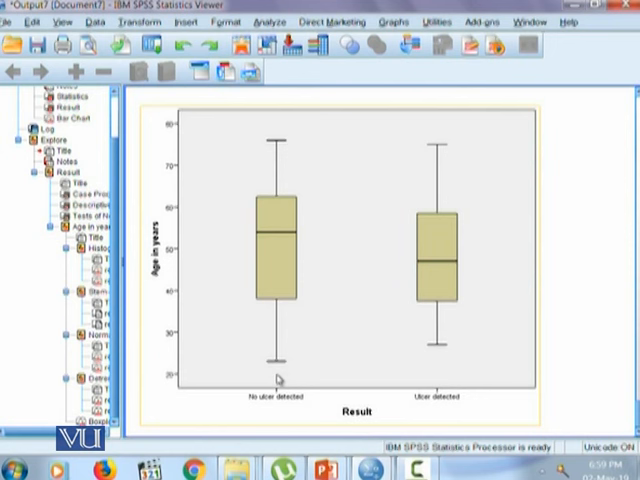
mouse_move(278, 380)
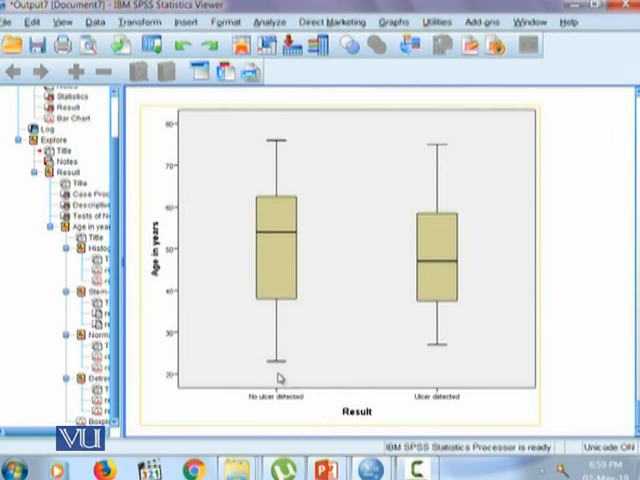
mouse_move(280, 376)
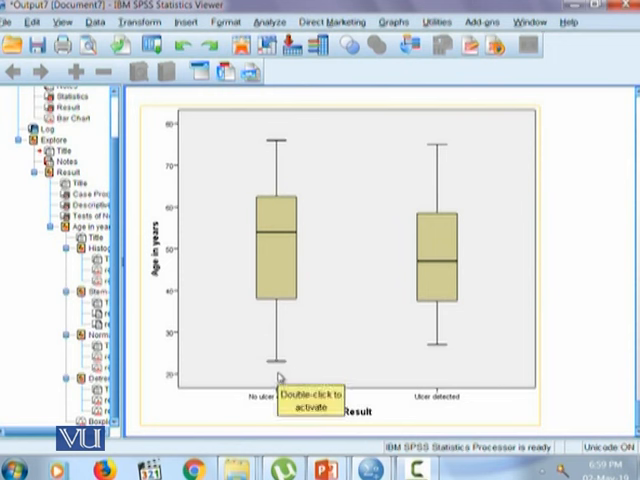
mouse_move(590, 360)
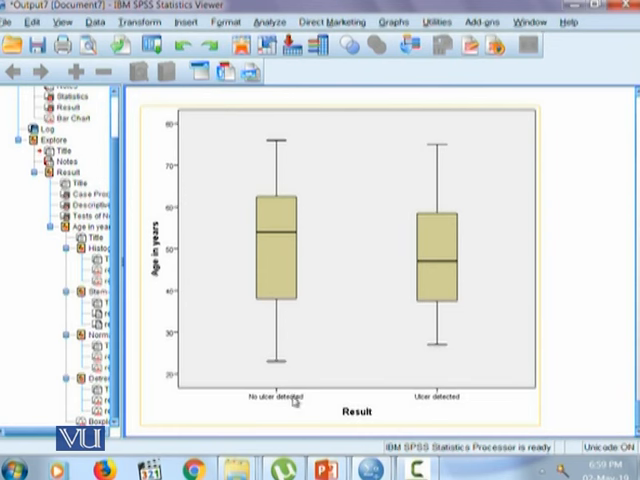
mouse_move(284, 376)
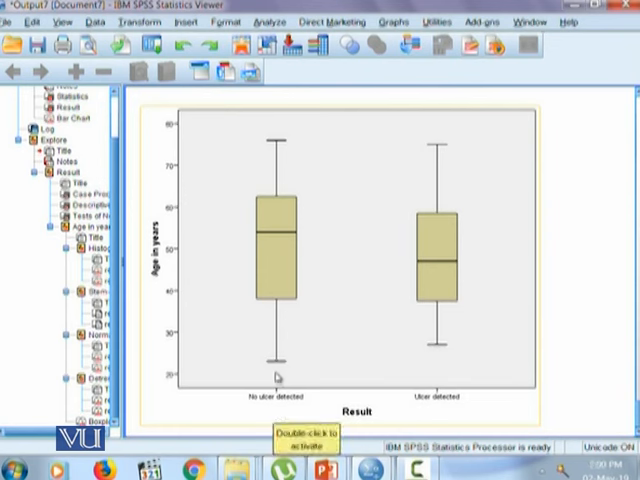
mouse_move(292, 382)
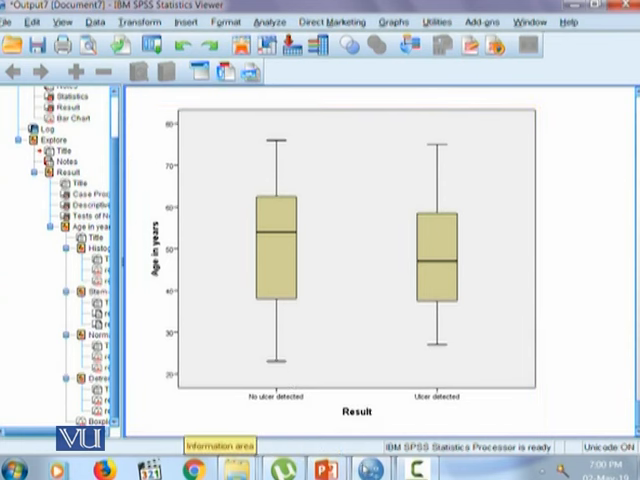
mouse_move(276, 368)
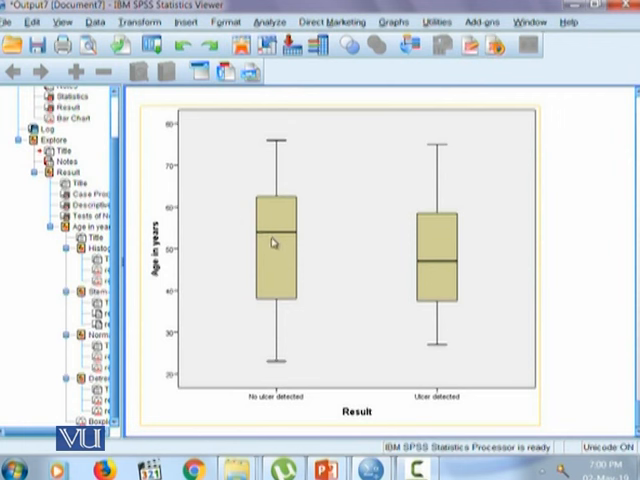
mouse_move(272, 244)
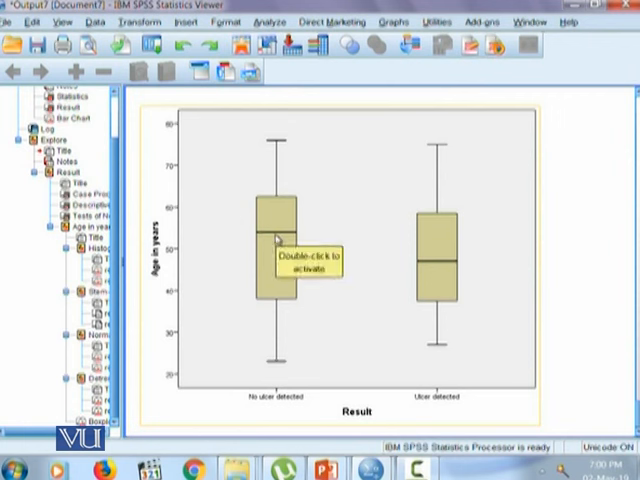
mouse_move(300, 240)
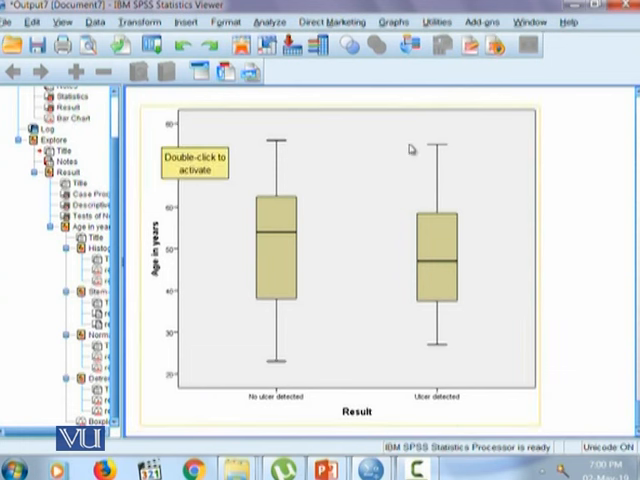
mouse_move(372, 380)
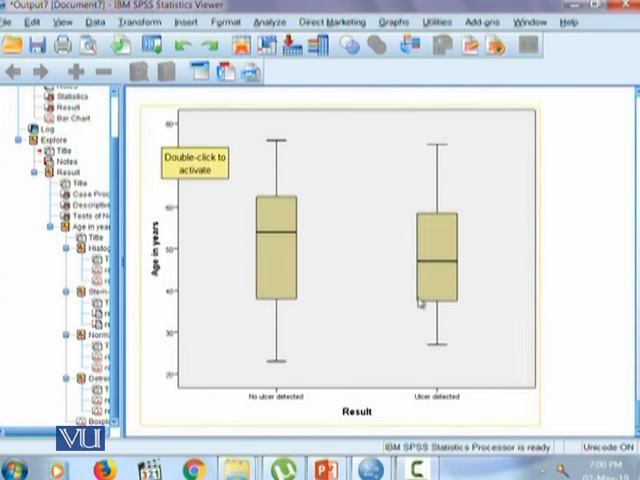
mouse_move(398, 352)
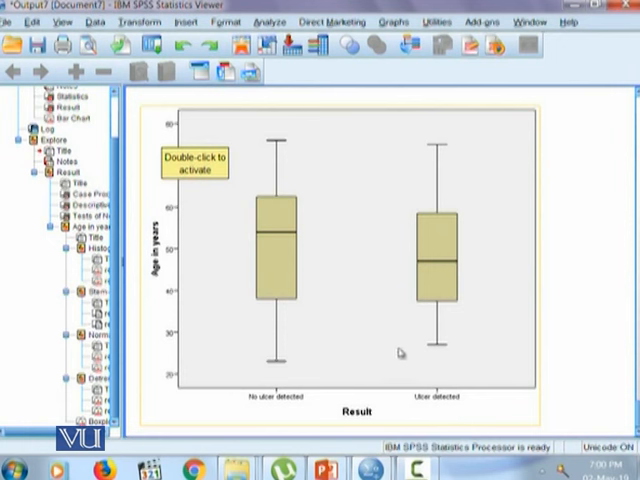
mouse_move(424, 304)
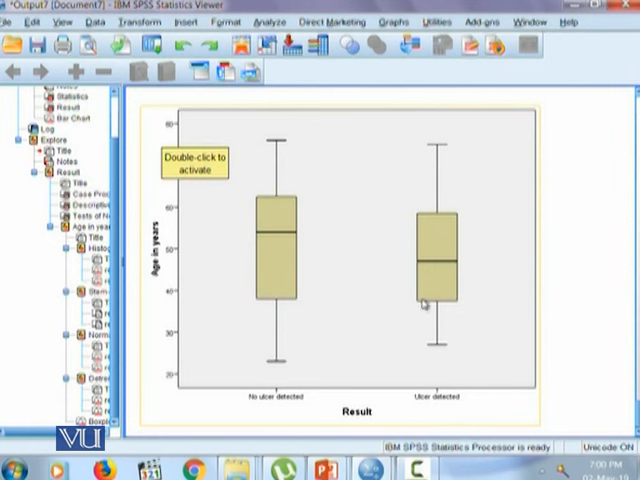
mouse_move(224, 310)
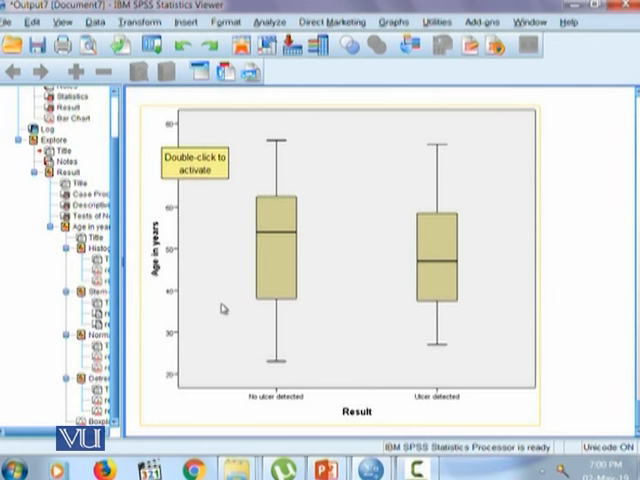
mouse_move(420, 304)
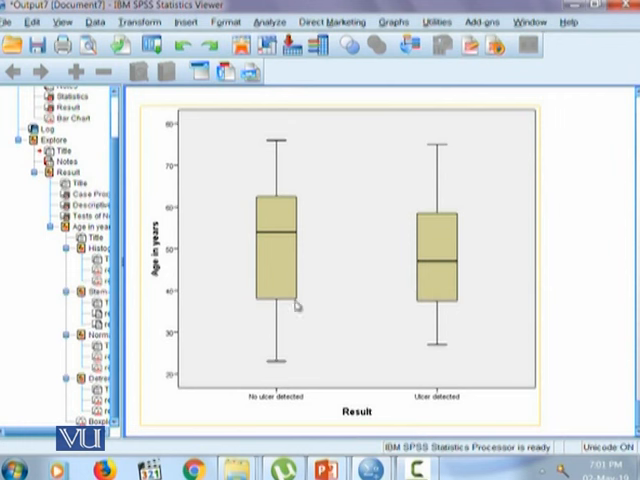
mouse_move(552, 300)
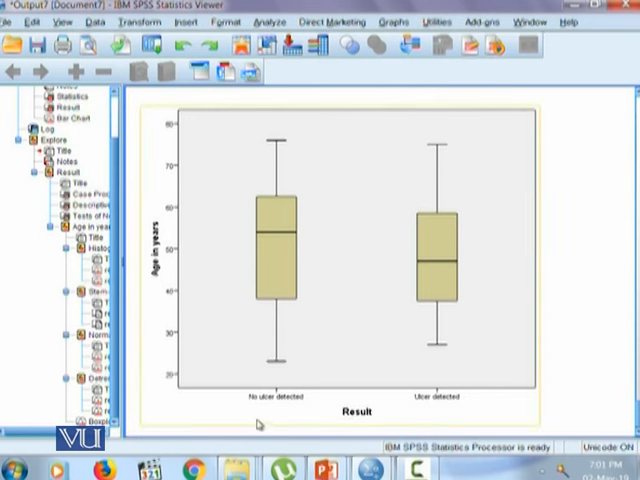
mouse_move(276, 408)
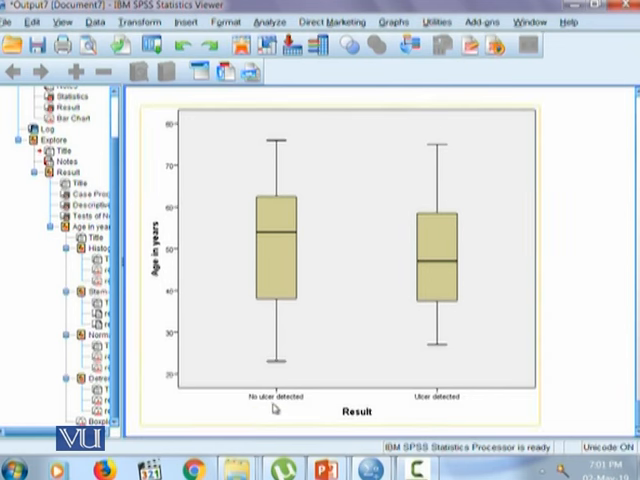